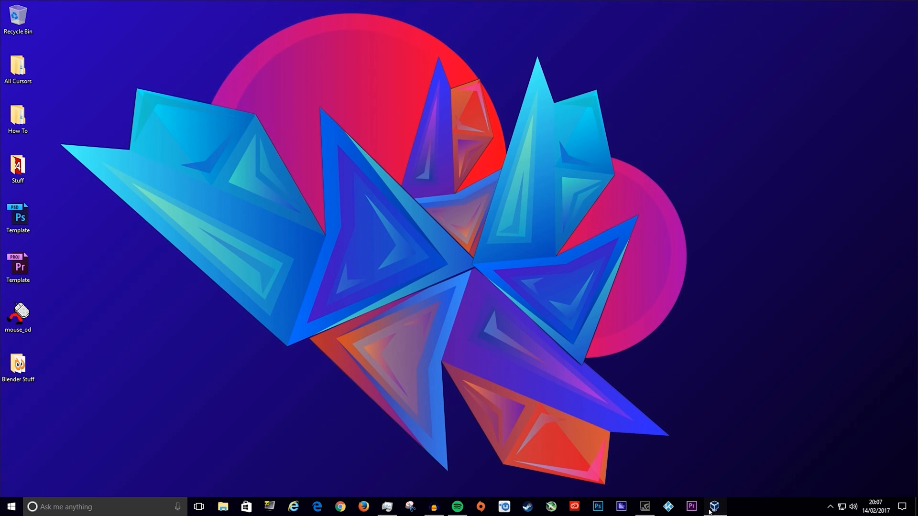
- Show the Windows 7 VM and create a new text document near the top of its desktop
{"action": "left_click", "coordinate": [715, 505]}
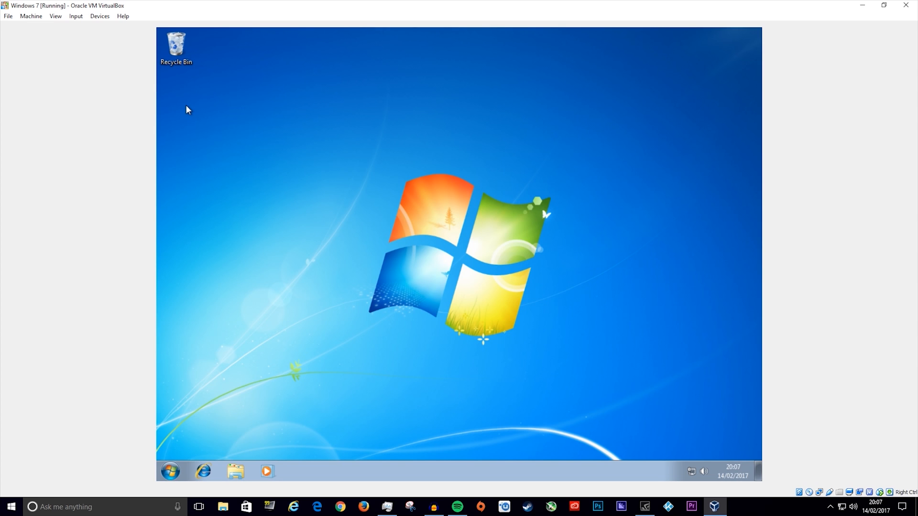
{"action": "mouse_move", "coordinate": [420, 81]}
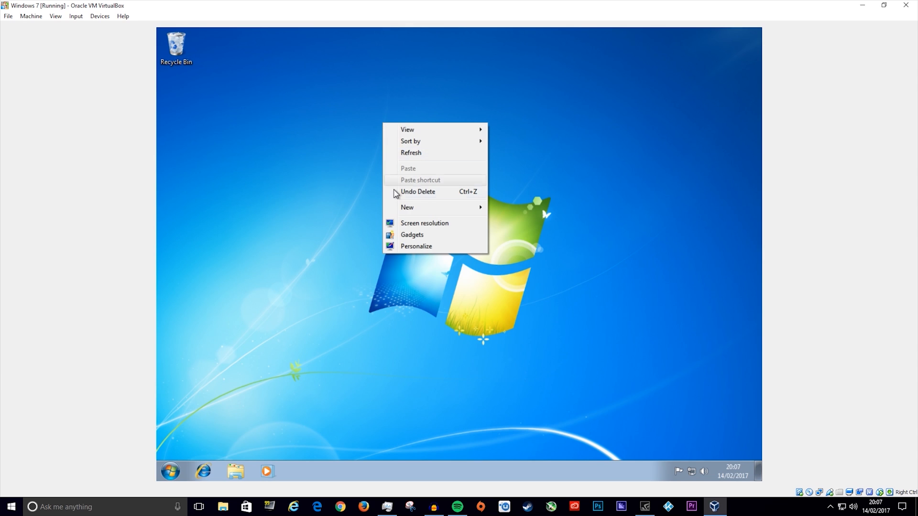
{"action": "left_click", "coordinate": [408, 208]}
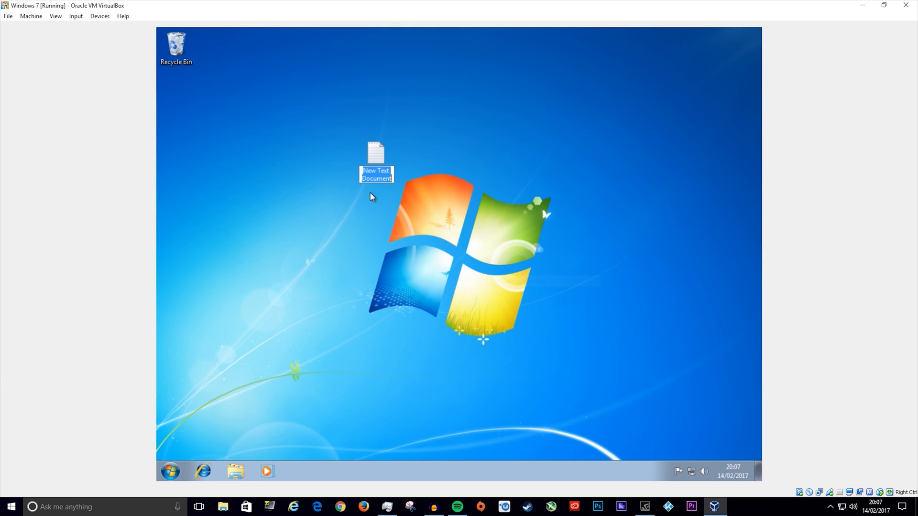
{"action": "left_click_drag", "start_coordinate": [376, 158], "coordinate": [456, 105]}
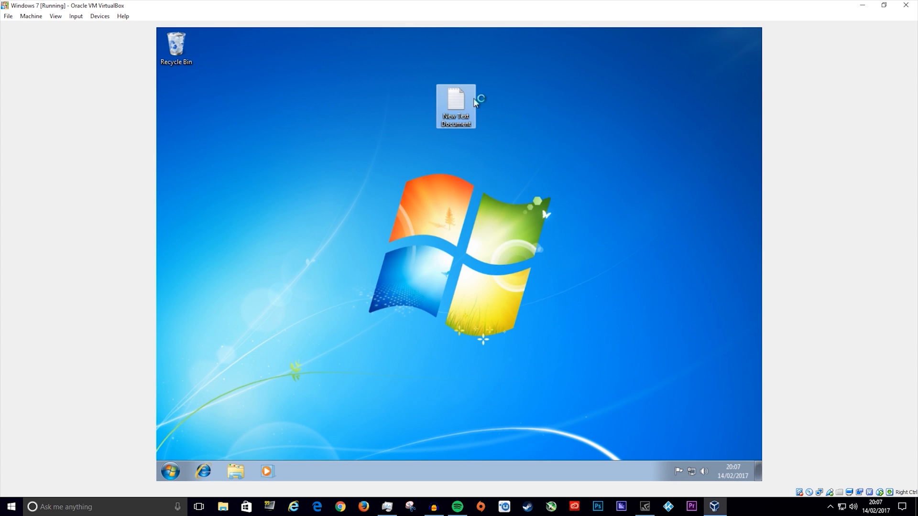
- Write the script ':A', 'START' lines and 'goto A' in the new text document
{"action": "double_click", "coordinate": [457, 98]}
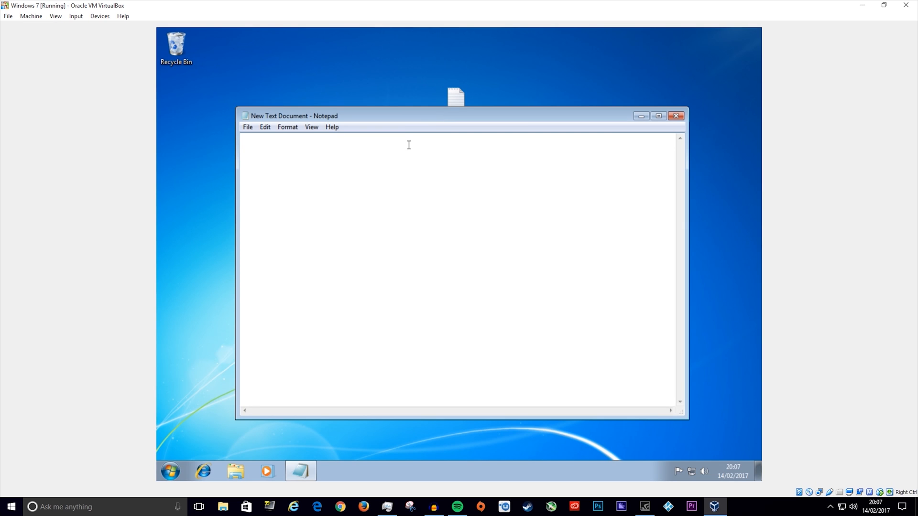
{"action": "type", "text": ":"}
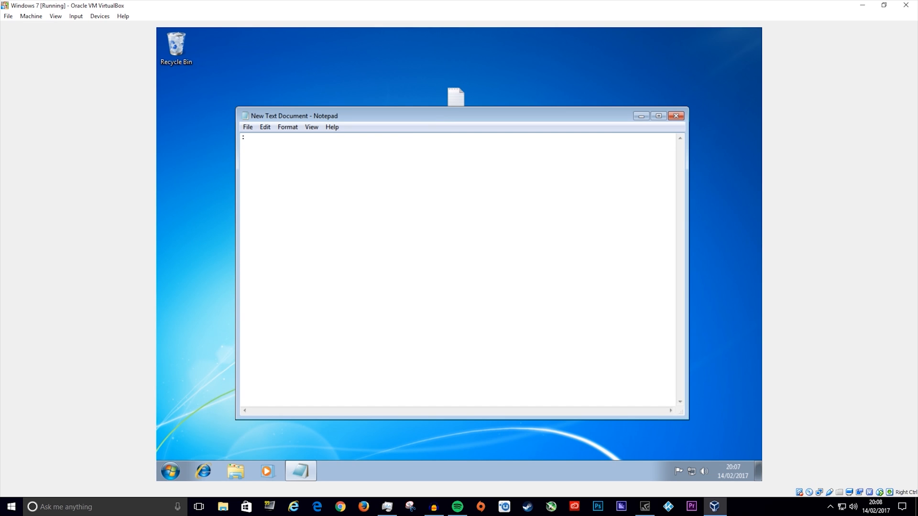
{"action": "type", "text": "A"}
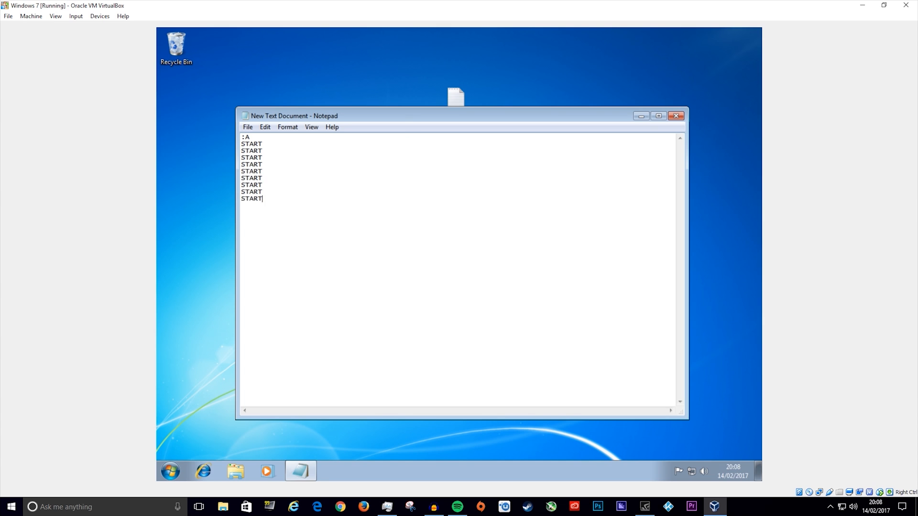
{"action": "type", "text": "START"}
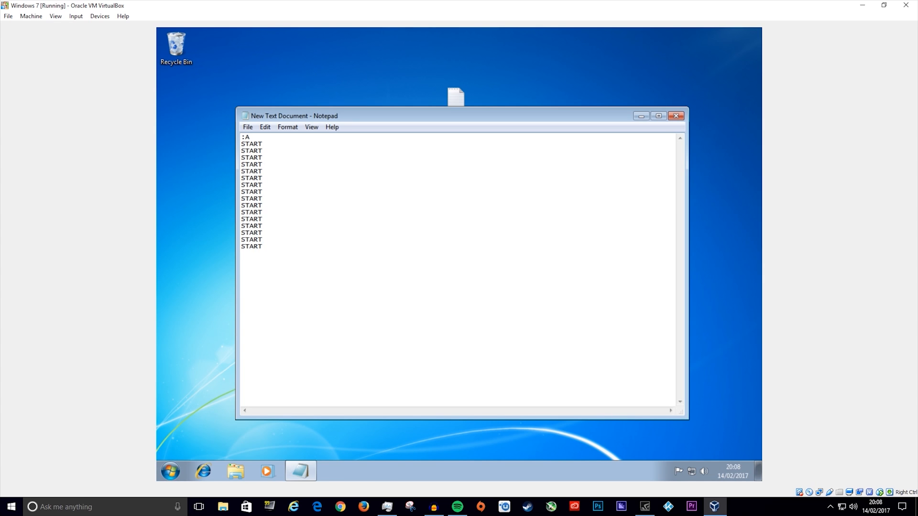
{"action": "type", "text": "goto A"}
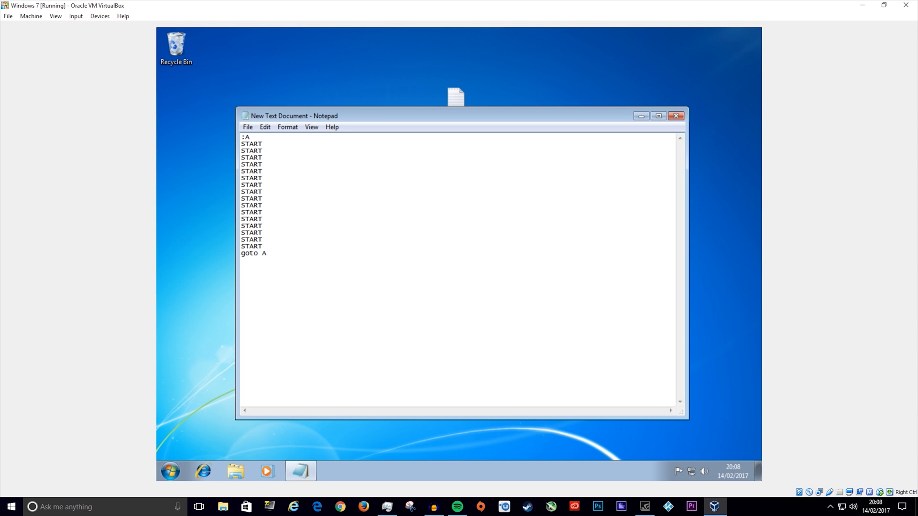
{"action": "left_click", "coordinate": [248, 127]}
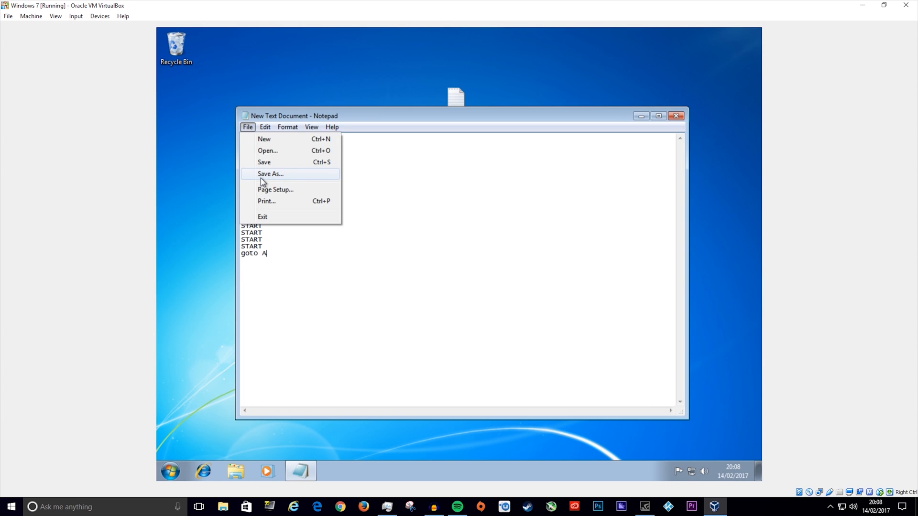
- Save the script to the Desktop as hfdfksdjh.bat via Save As
{"action": "left_click", "coordinate": [270, 174]}
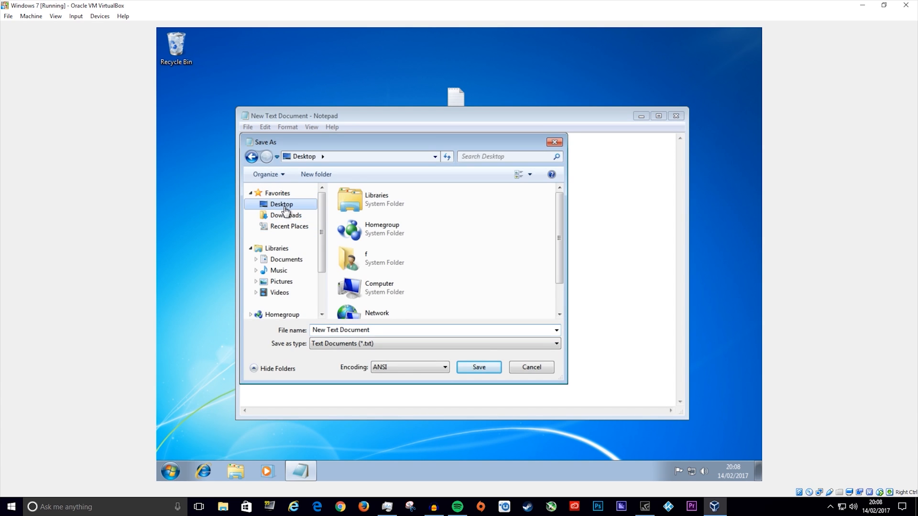
{"action": "left_click", "coordinate": [377, 330]}
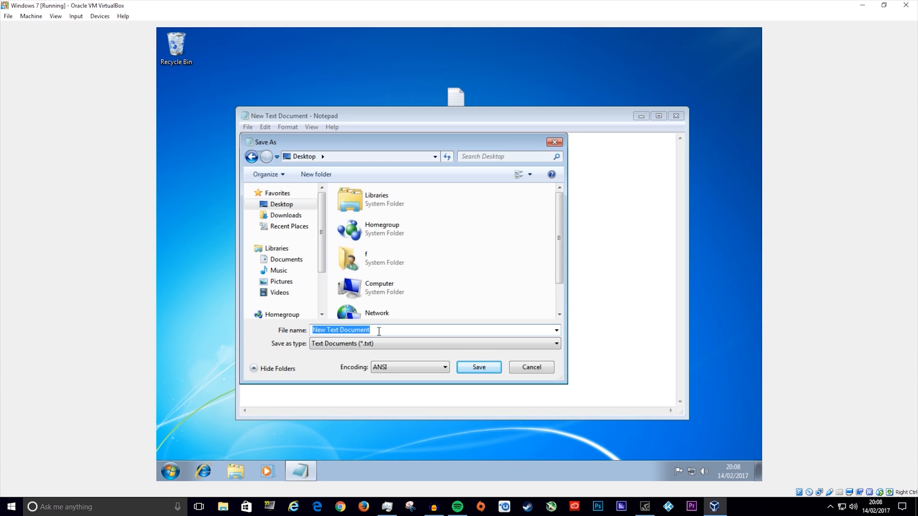
{"action": "type", "text": "hfdfksdjh"}
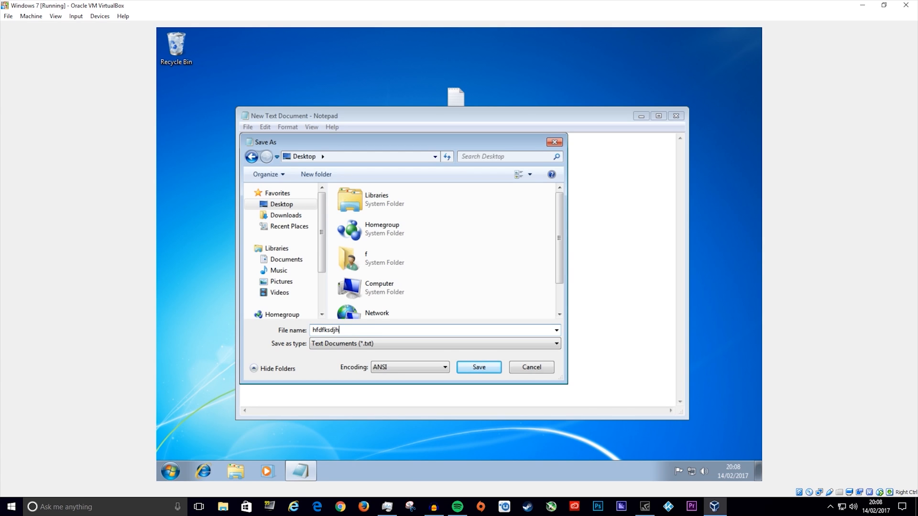
{"action": "type", "text": ".ba"}
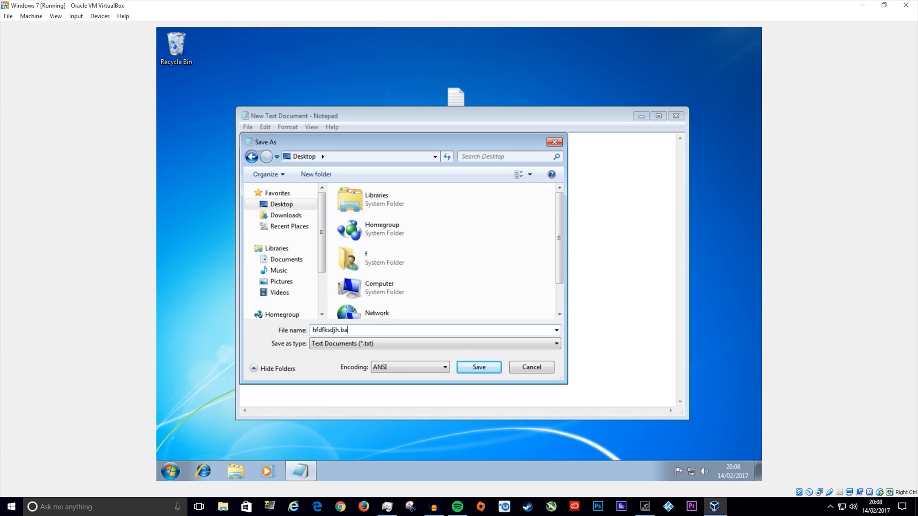
{"action": "left_click", "coordinate": [478, 367]}
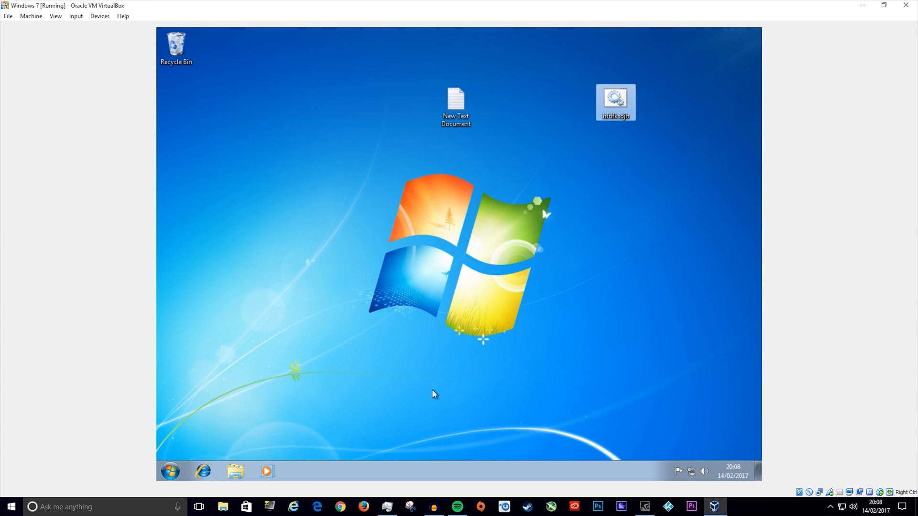
- Show the taskbar context menu offering Start Task Manager
{"action": "right_click", "coordinate": [429, 472]}
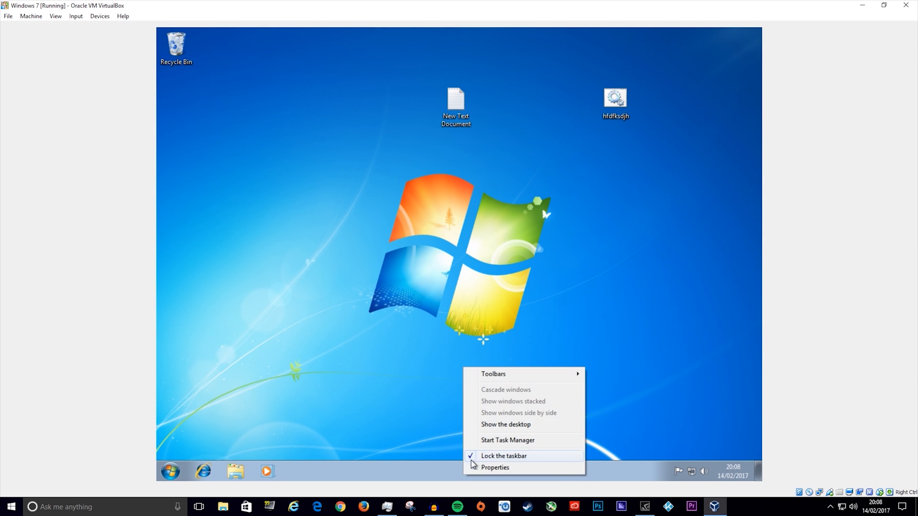
- Start Task Manager and switch it to the Performance graphs
{"action": "left_click", "coordinate": [508, 440]}
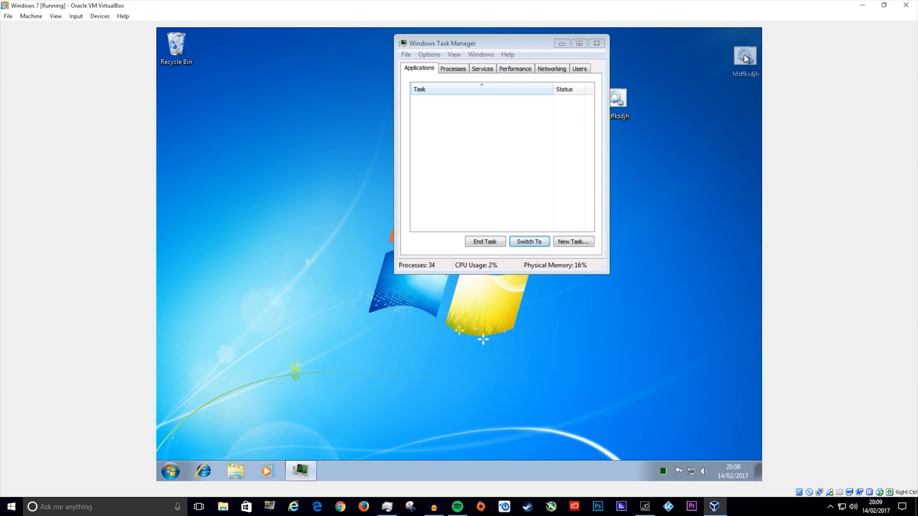
{"action": "left_click", "coordinate": [590, 62]}
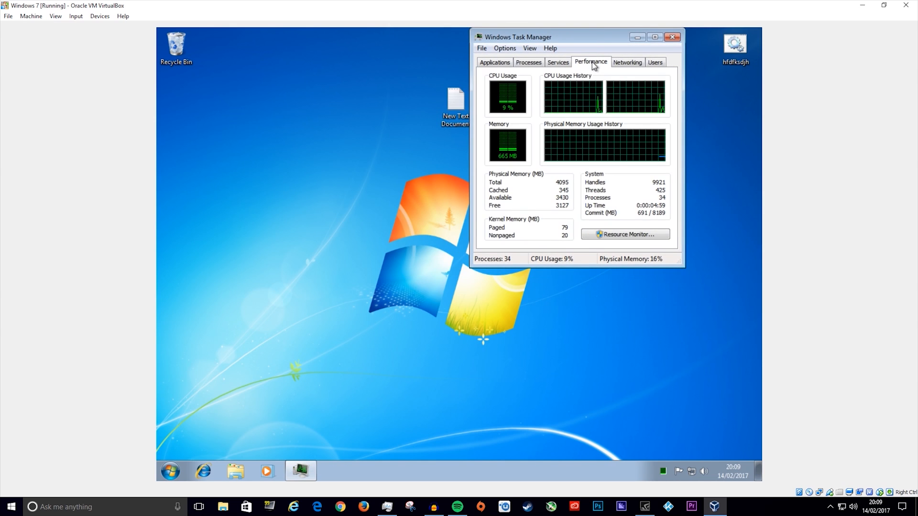
{"action": "mouse_move", "coordinate": [500, 155]}
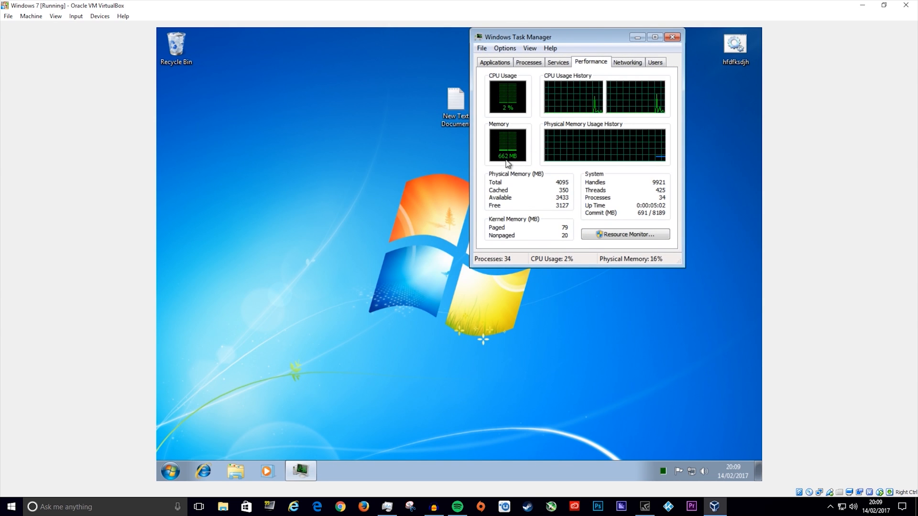
{"action": "mouse_move", "coordinate": [718, 30]}
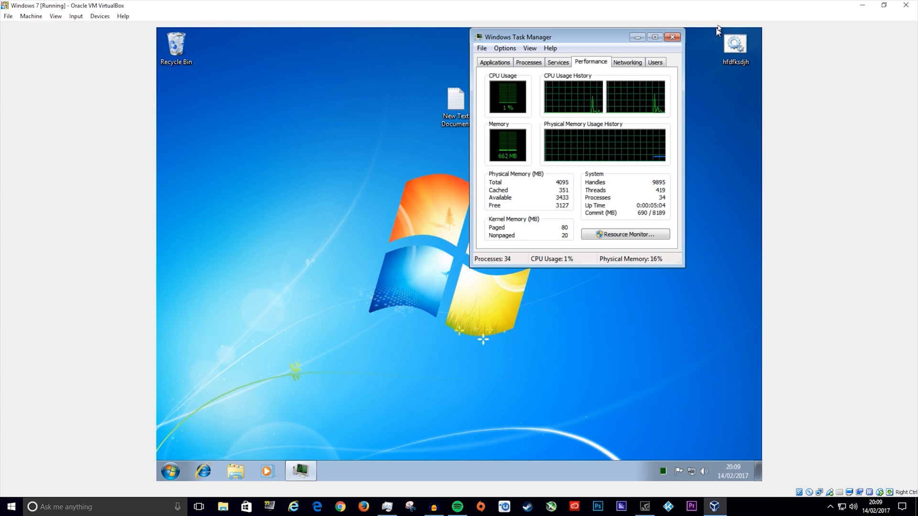